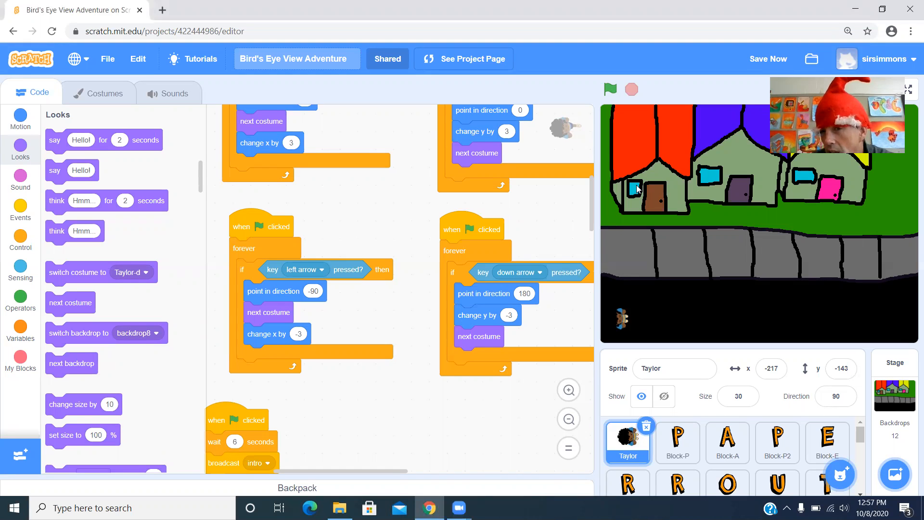
pyautogui.moveTo(657, 179)
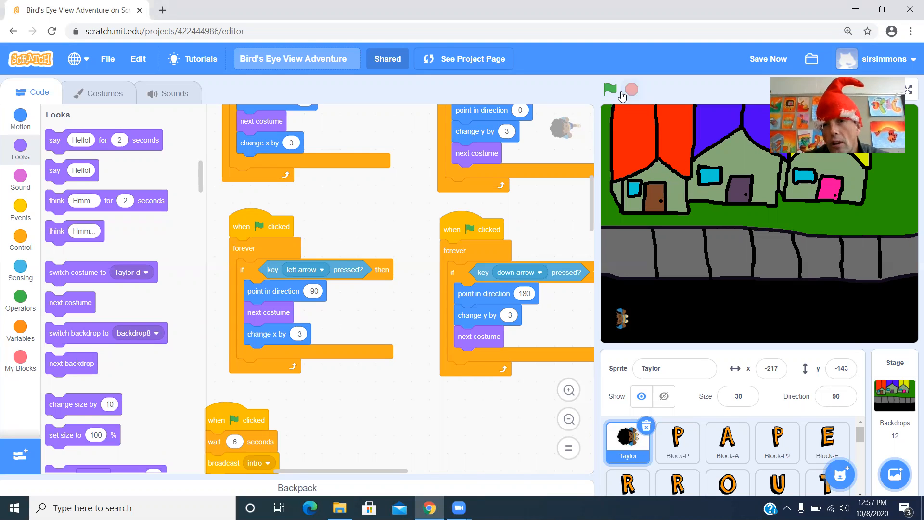
pyautogui.moveTo(725, 73)
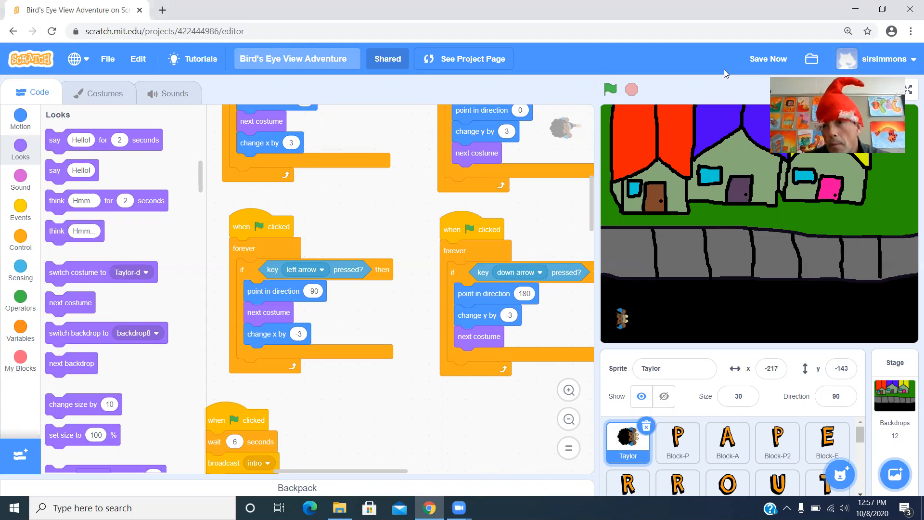
# - Run the paper-route game full screen and watch the title, street scenes and Papers counter
pyautogui.click(908, 89)
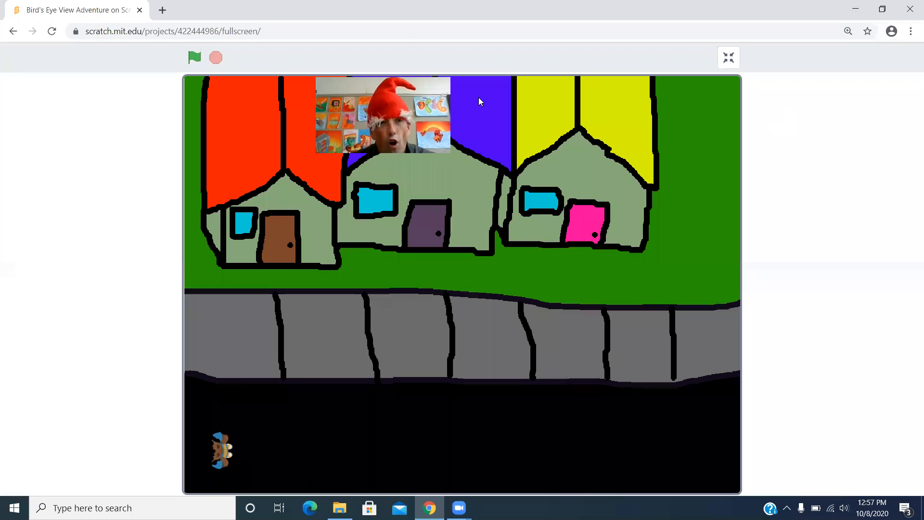
pyautogui.click(194, 57)
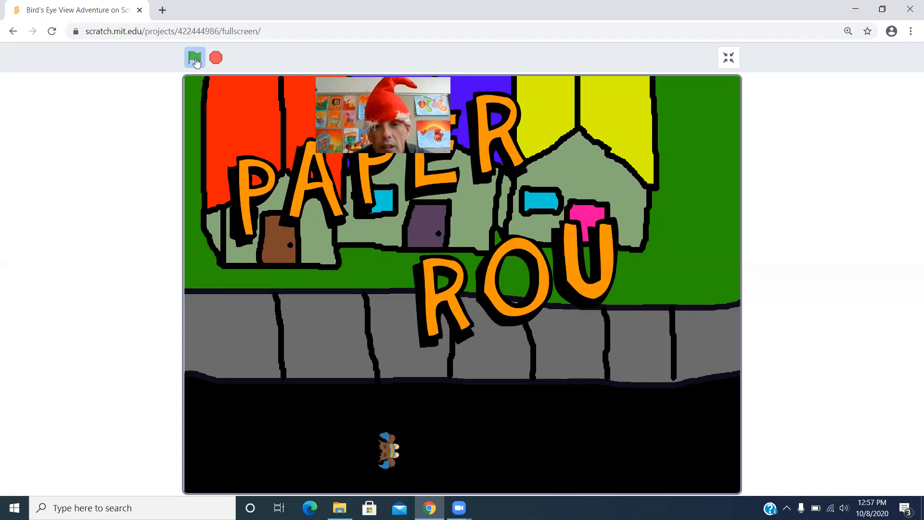
pyautogui.click(195, 57)
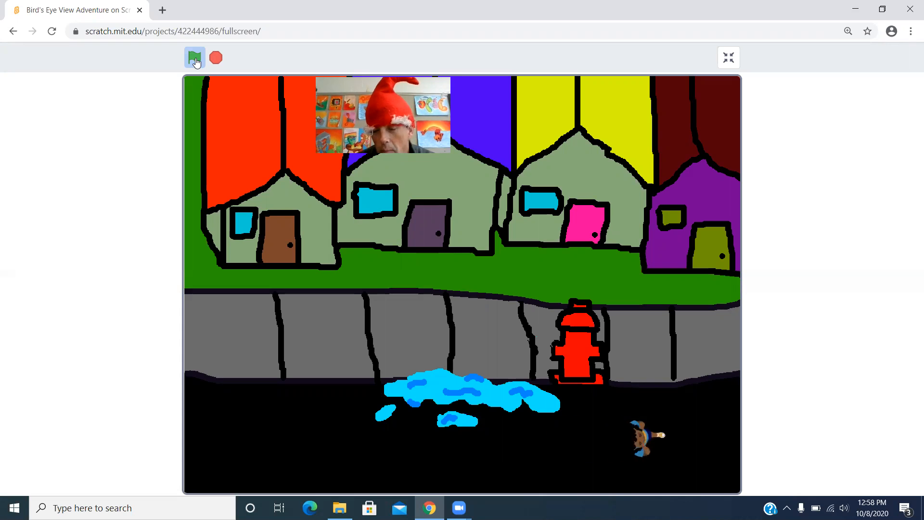
pyautogui.click(194, 57)
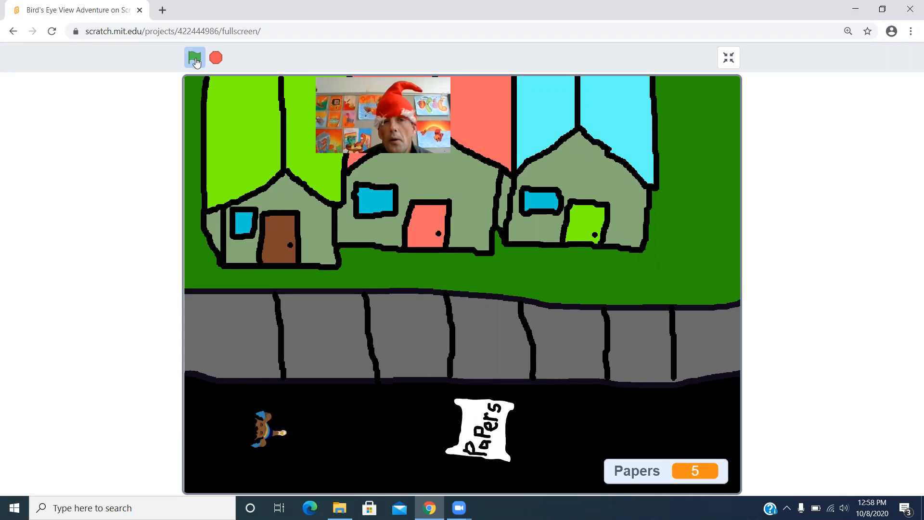
pyautogui.moveTo(219, 39)
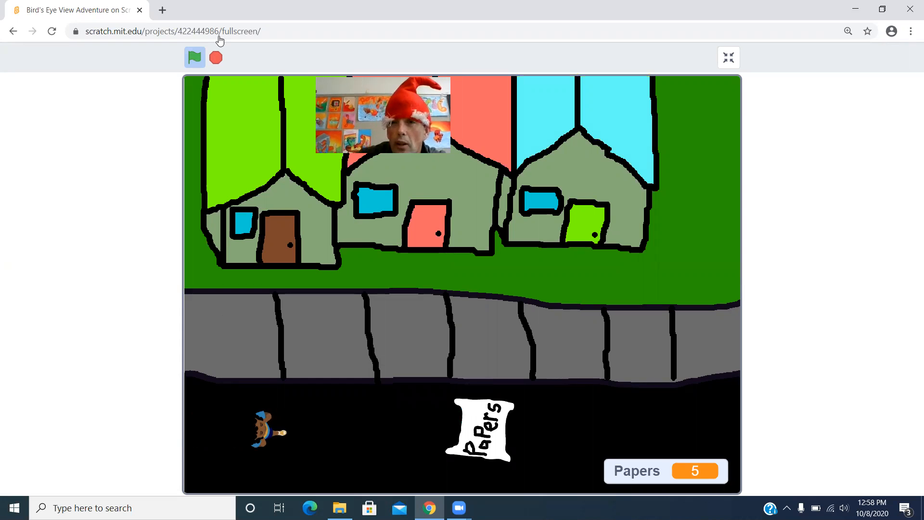
# - Exit full screen and select the Stage to show its when-I-receive backdrop scripts
pyautogui.click(728, 57)
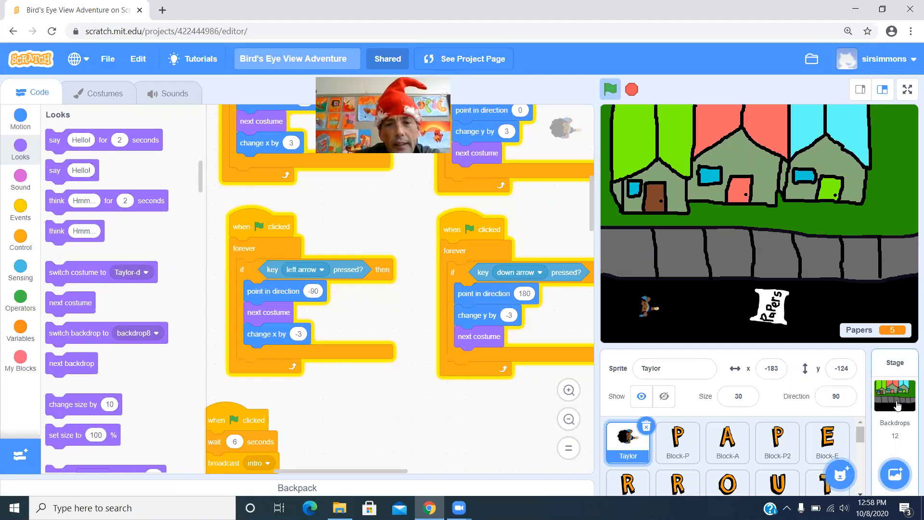
pyautogui.click(894, 392)
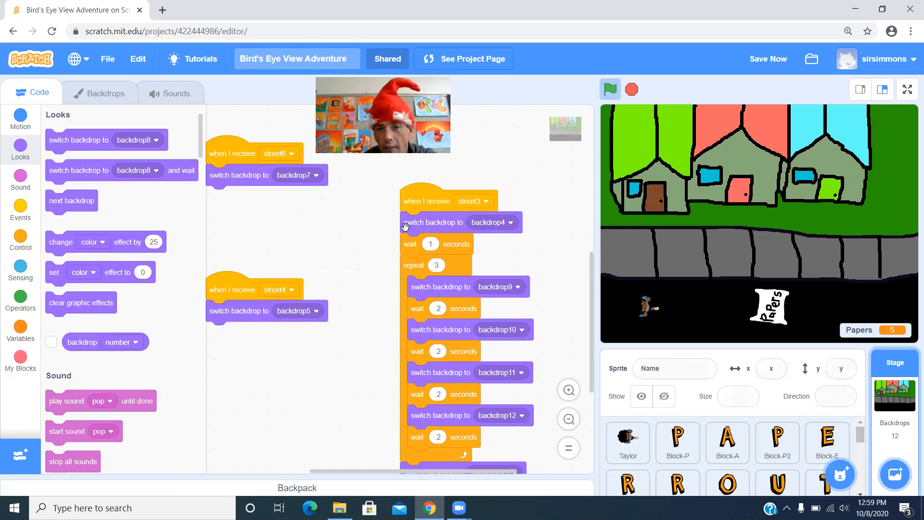
pyautogui.moveTo(415, 256)
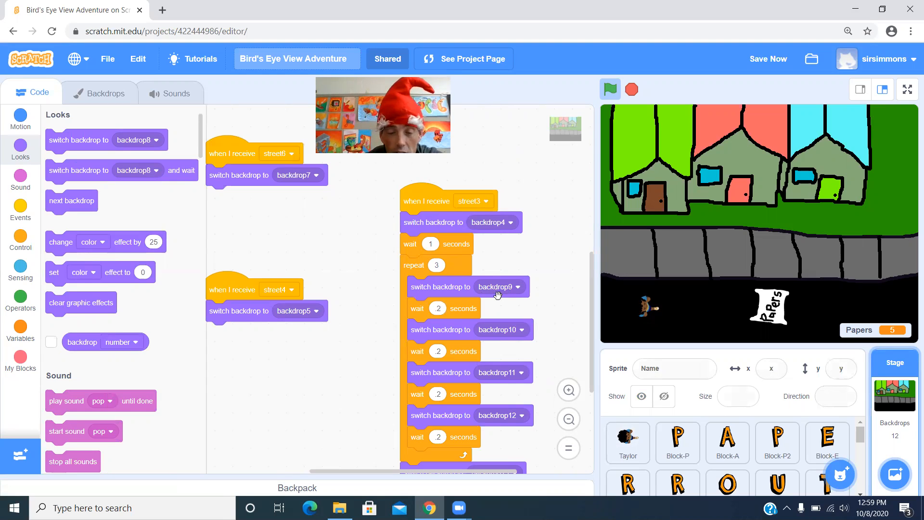
pyautogui.moveTo(415, 373)
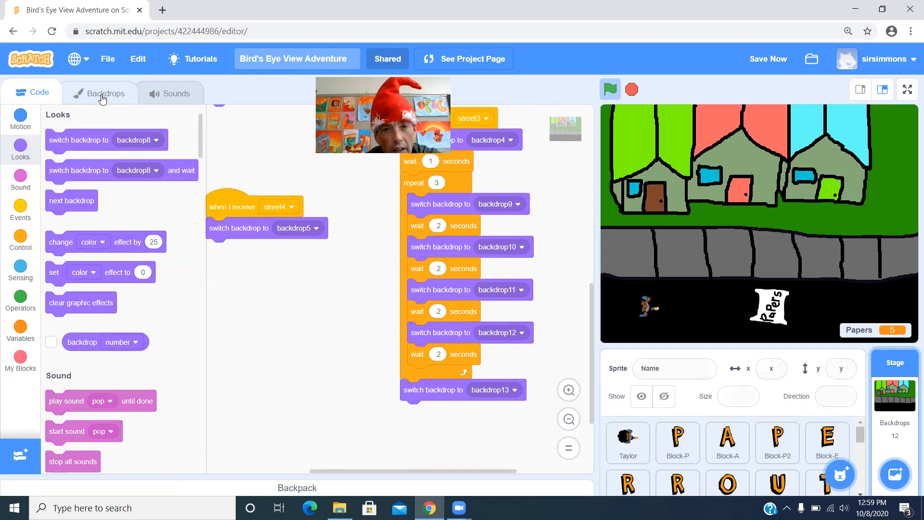
pyautogui.click(101, 93)
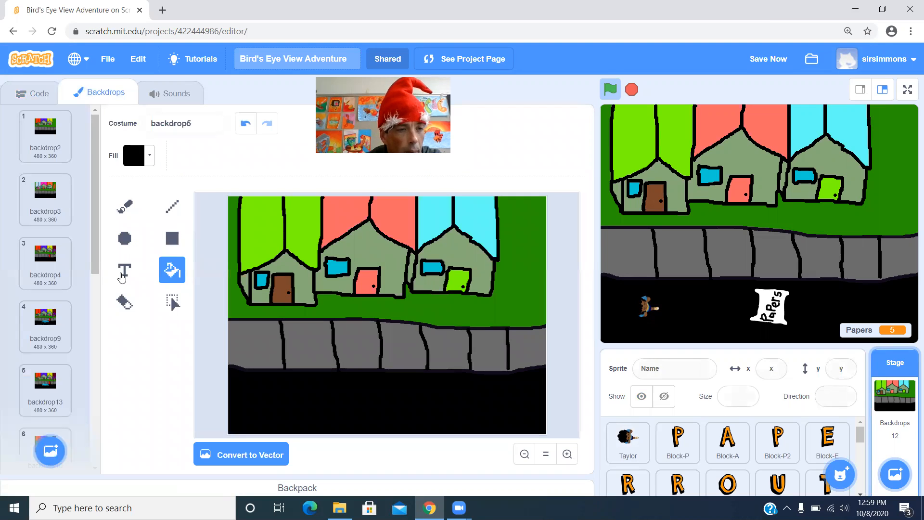
pyautogui.click(44, 263)
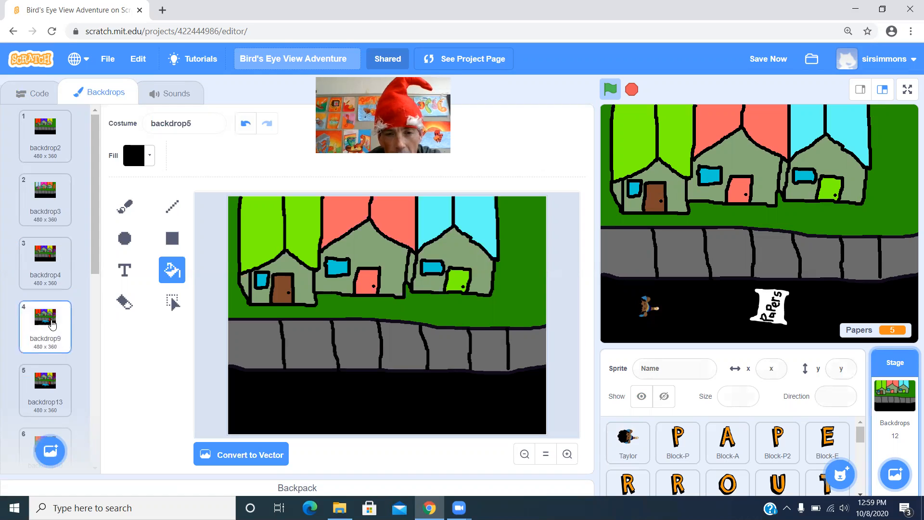
pyautogui.click(45, 326)
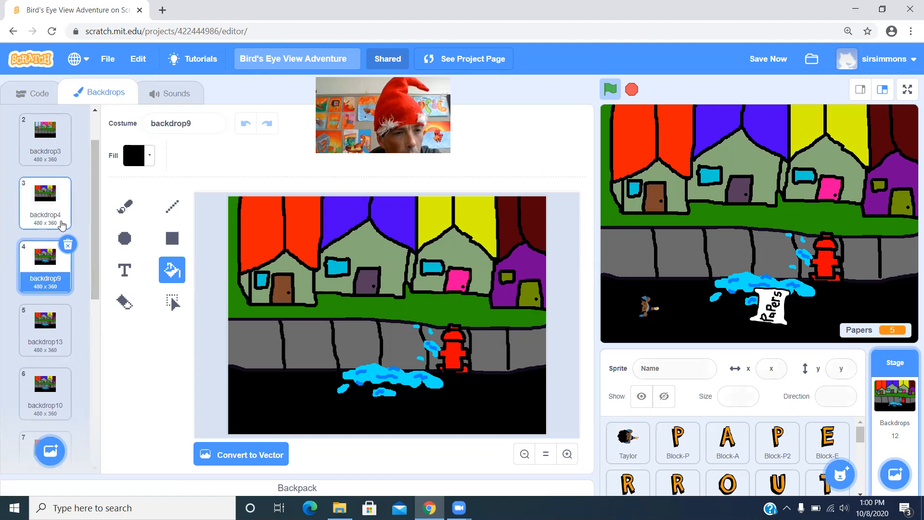
pyautogui.click(45, 202)
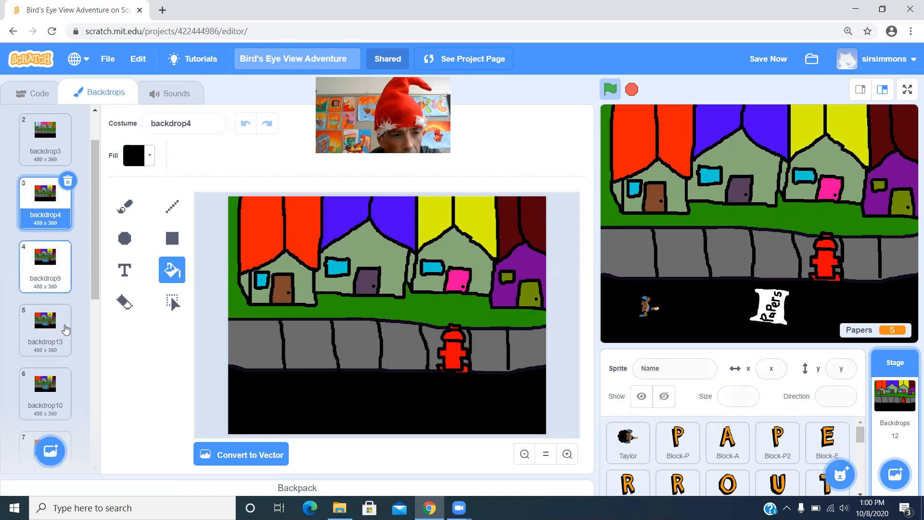
pyautogui.click(44, 266)
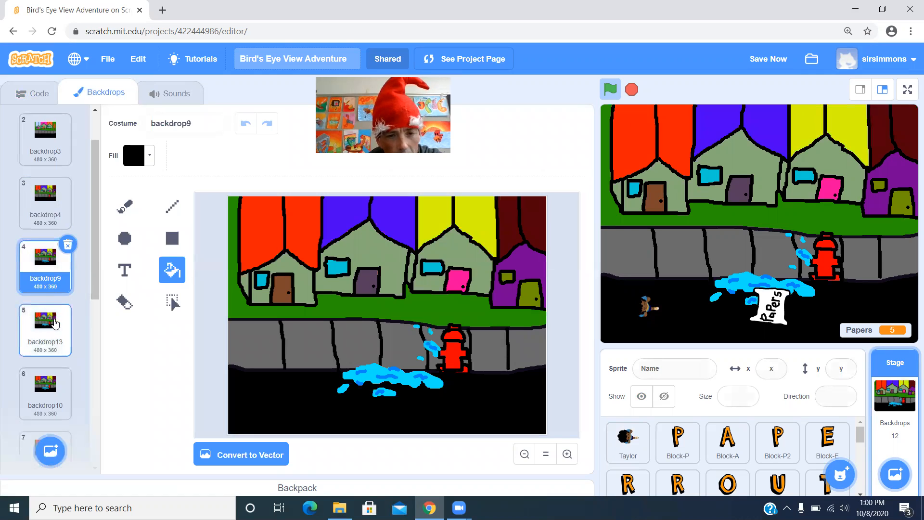
pyautogui.click(45, 325)
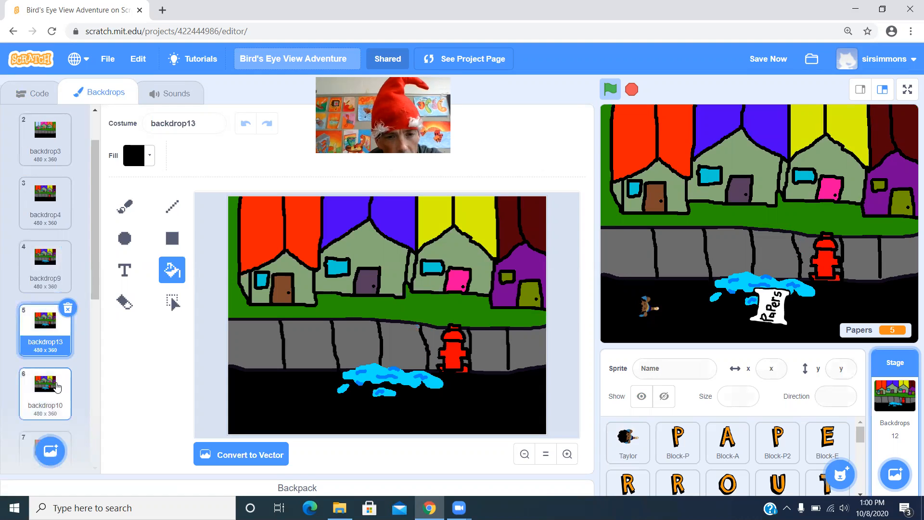
pyautogui.click(45, 389)
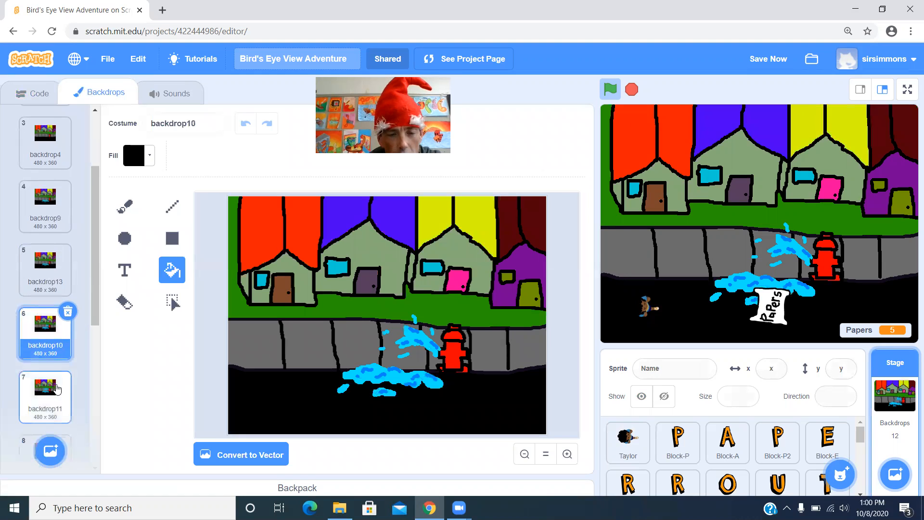
pyautogui.click(45, 397)
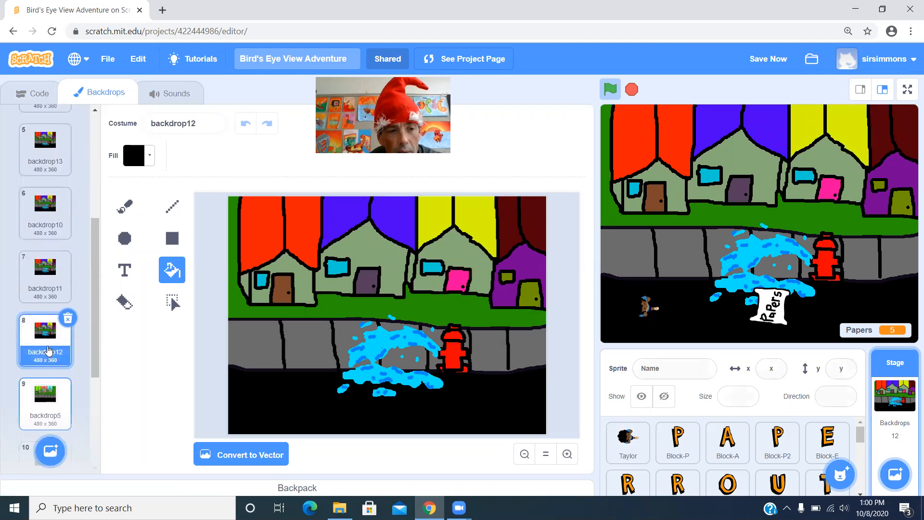
pyautogui.scroll(-3)
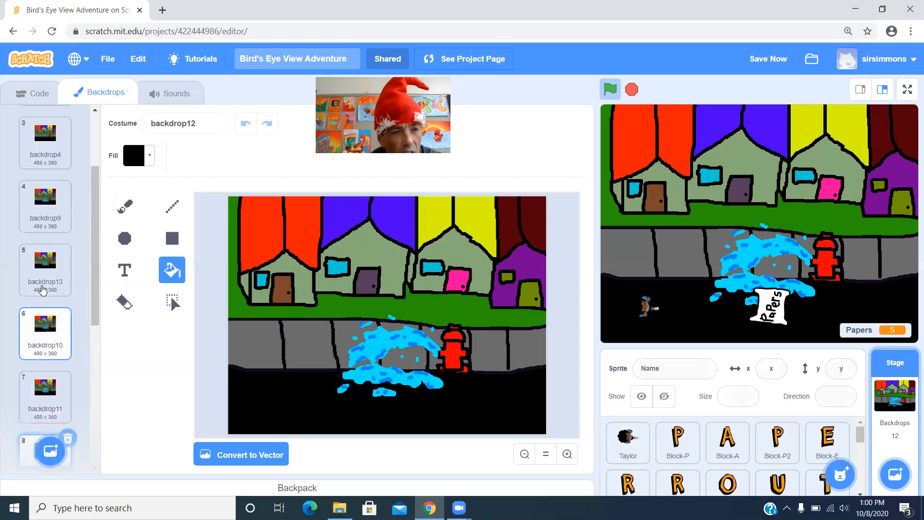
pyautogui.click(45, 203)
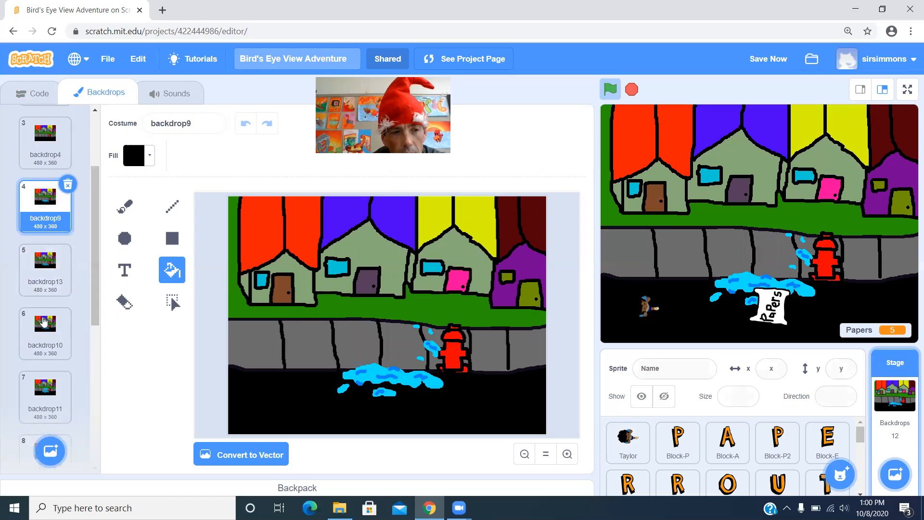
pyautogui.click(45, 327)
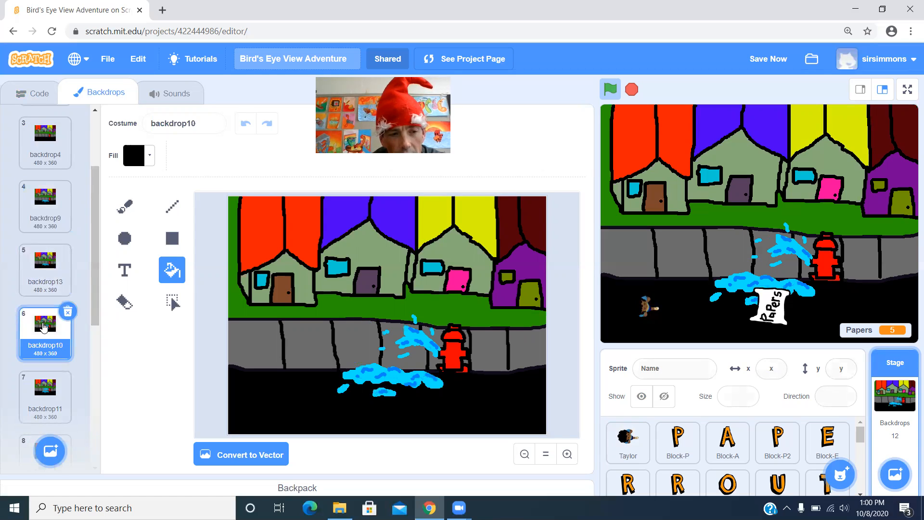
pyautogui.click(45, 391)
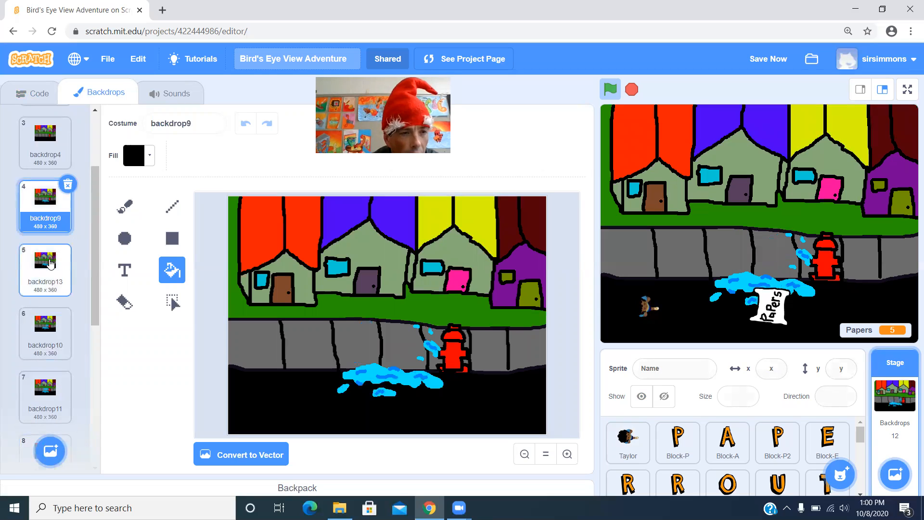
pyautogui.click(44, 269)
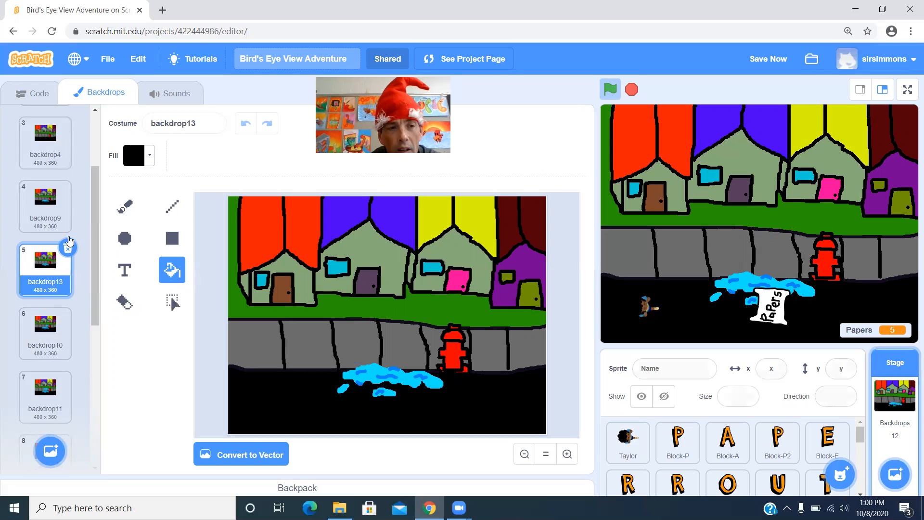
pyautogui.click(45, 195)
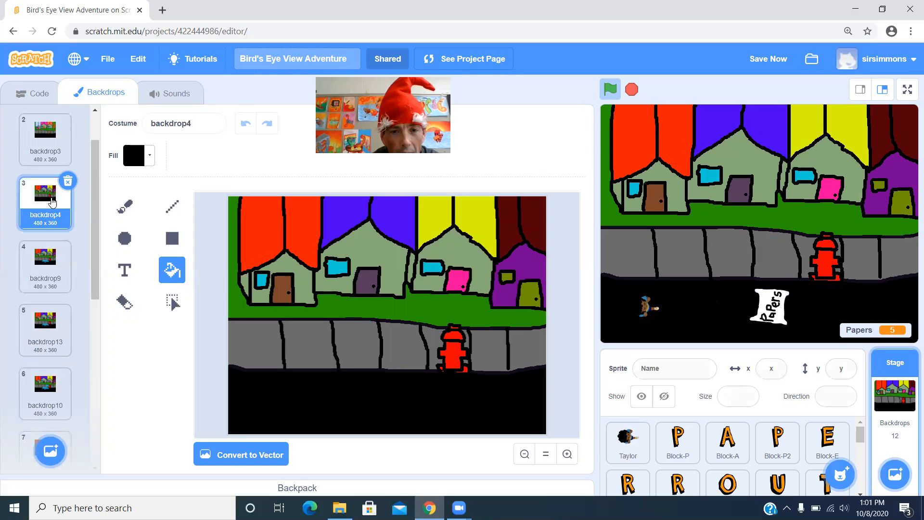
pyautogui.rightClick(45, 195)
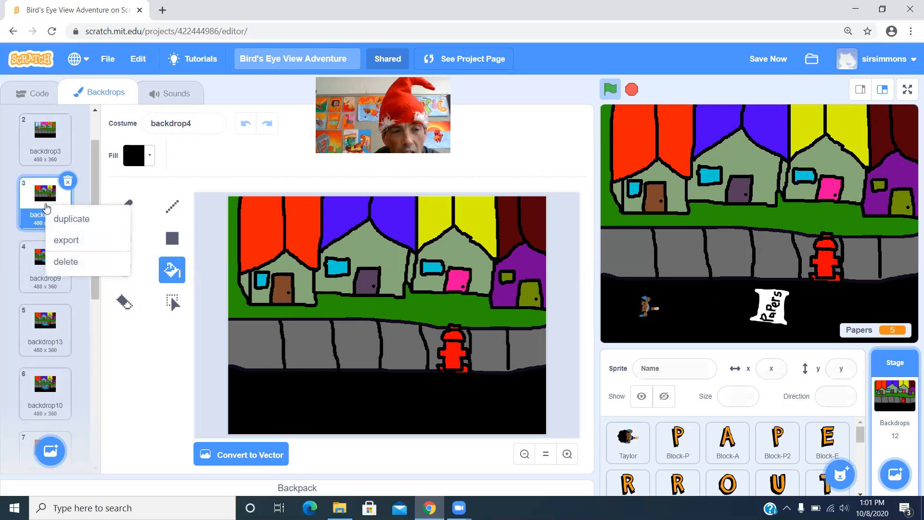
pyautogui.click(70, 219)
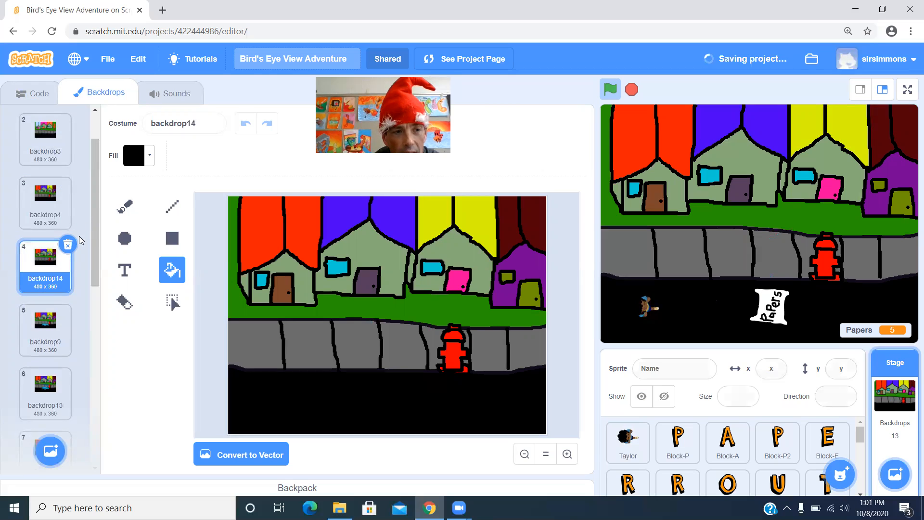
pyautogui.click(45, 201)
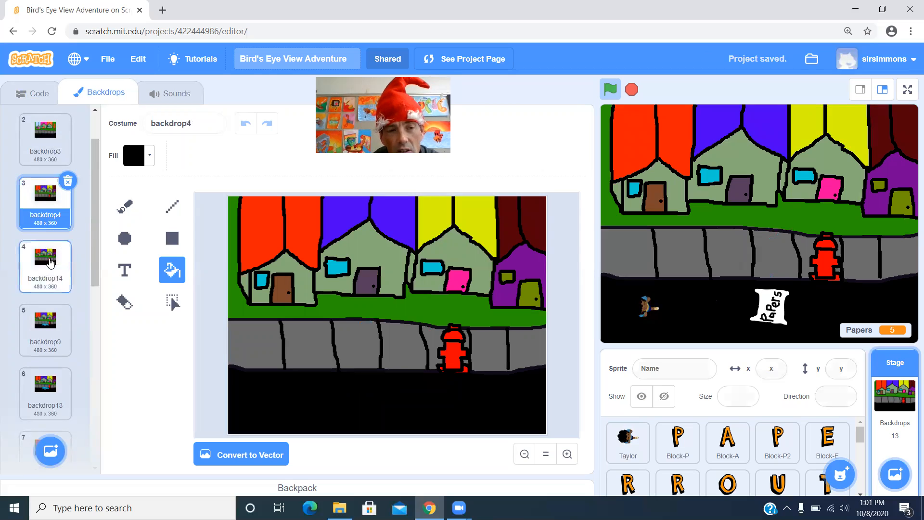
pyautogui.click(45, 266)
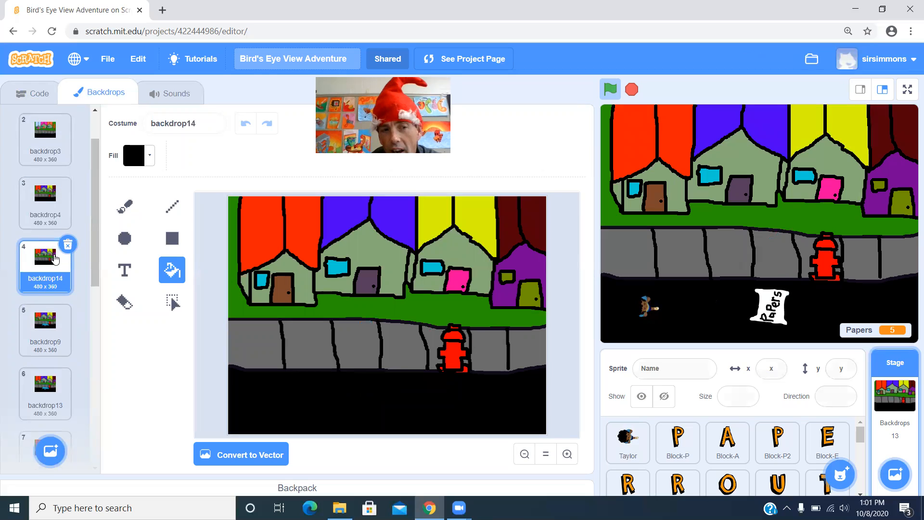
pyautogui.moveTo(345, 328)
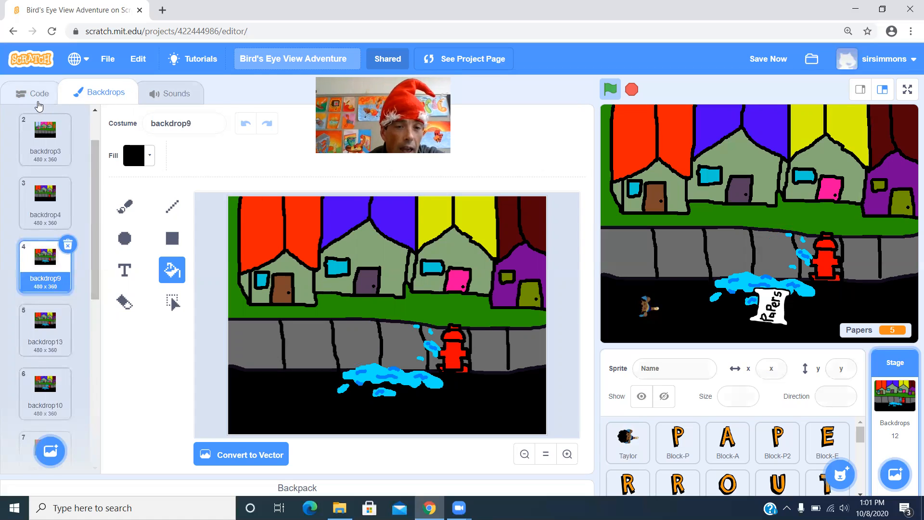
# - Return to the Stage's Code and scroll to the street3 script cycling backdrop9–backdrop12
pyautogui.click(40, 93)
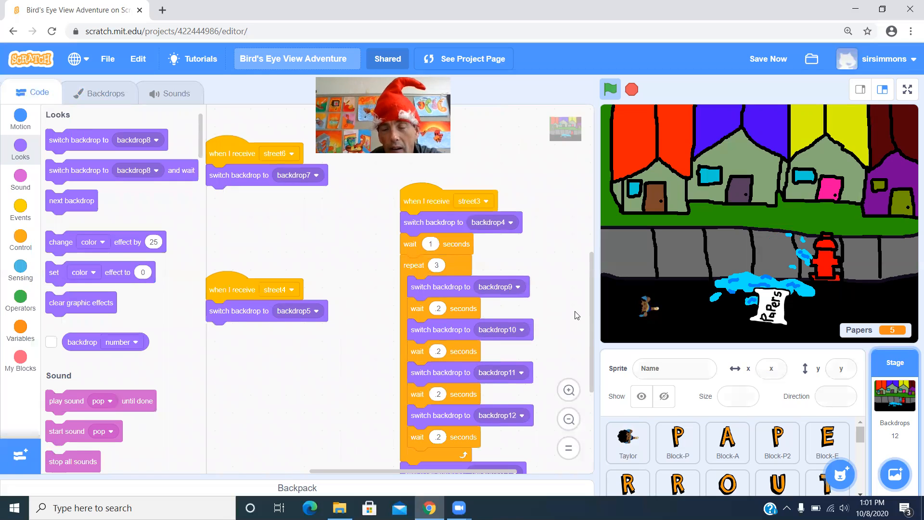
pyautogui.moveTo(536, 288)
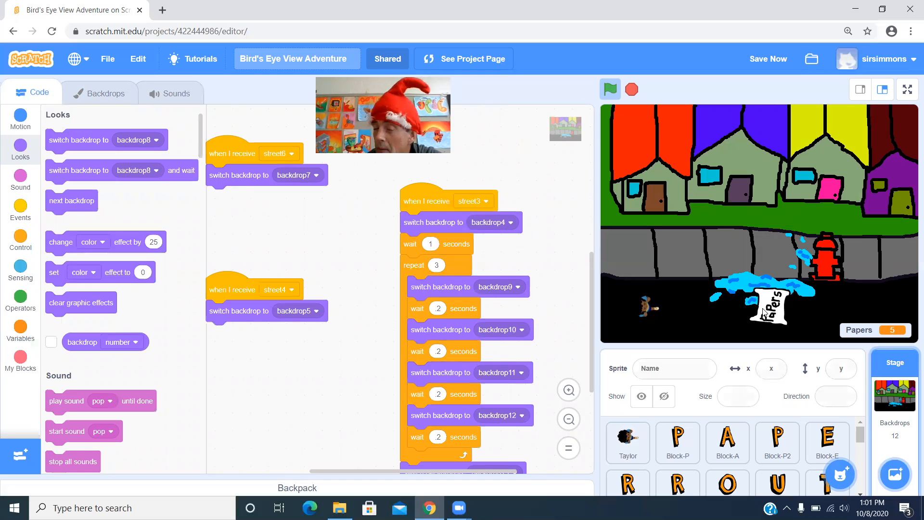
pyautogui.click(777, 442)
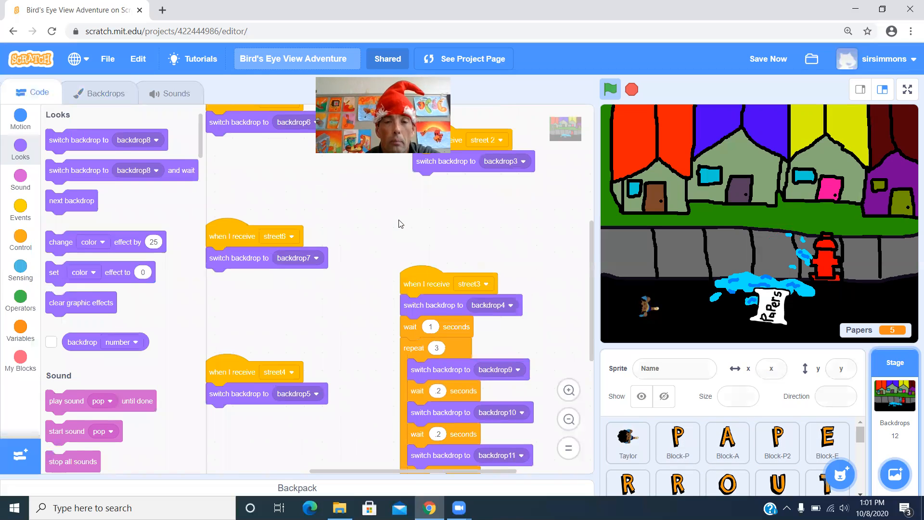
pyautogui.scroll(-3)
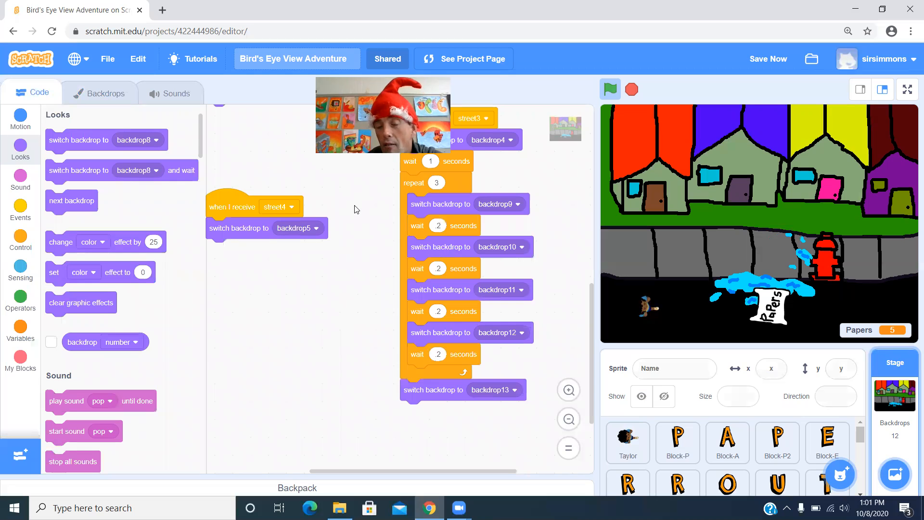
pyautogui.moveTo(564, 24)
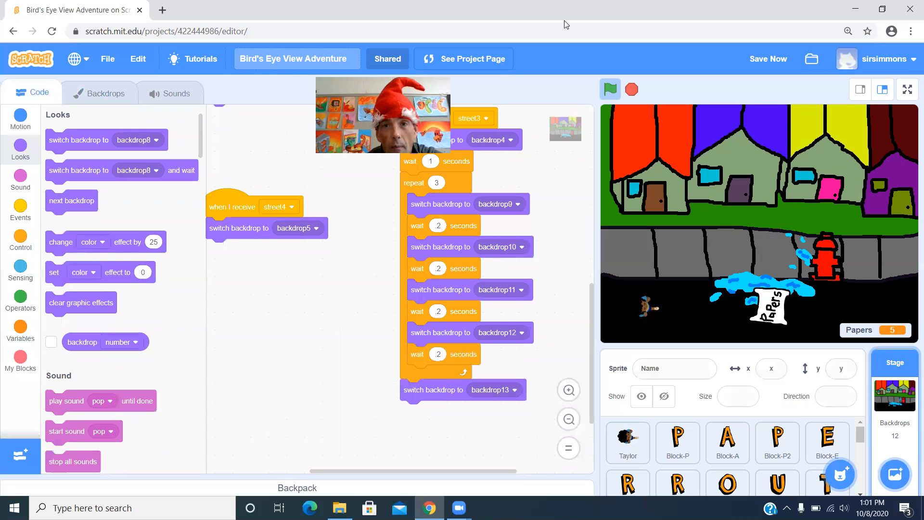